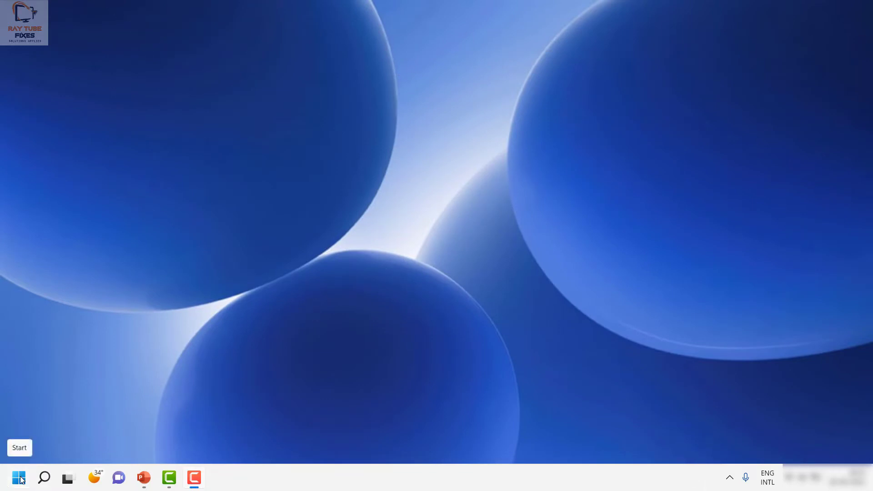
Launch Word from the Windows 11 Start menu and create a blank document.
left_click(18, 477)
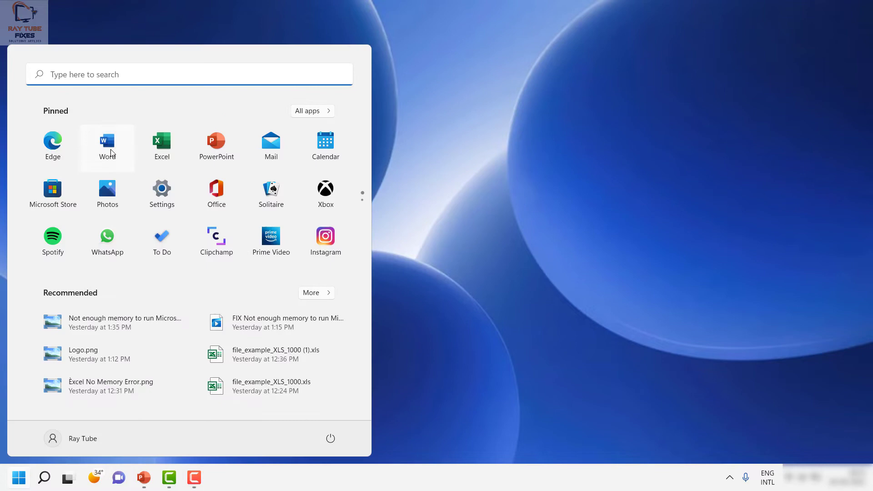
left_click(107, 144)
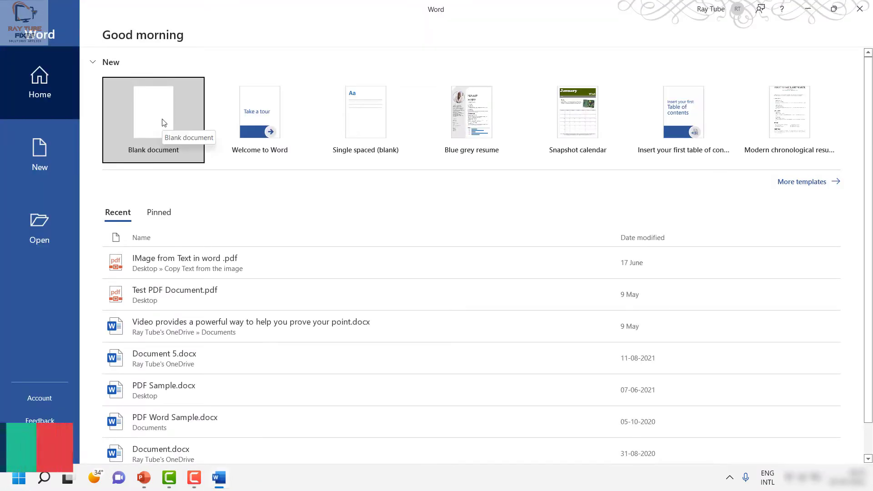
left_click(154, 112)
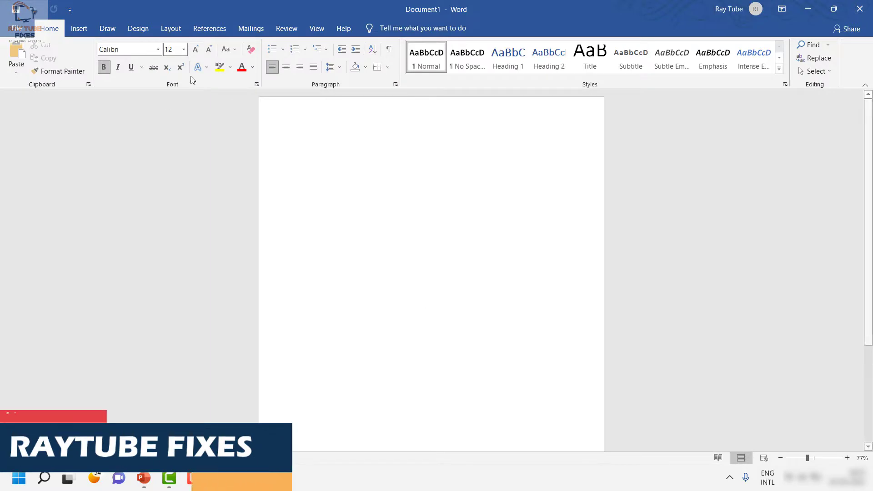
Type placeholder letters into the page and bring up the Font dialog.
left_click(126, 49)
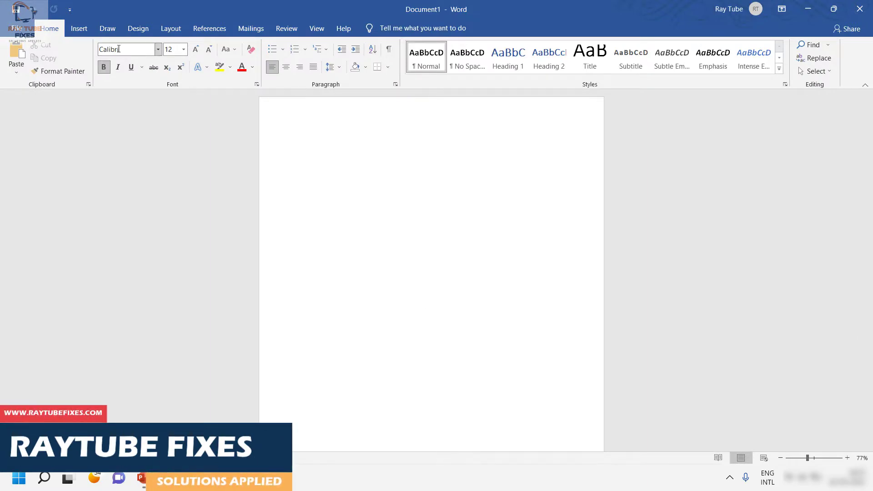
mouse_move(129, 50)
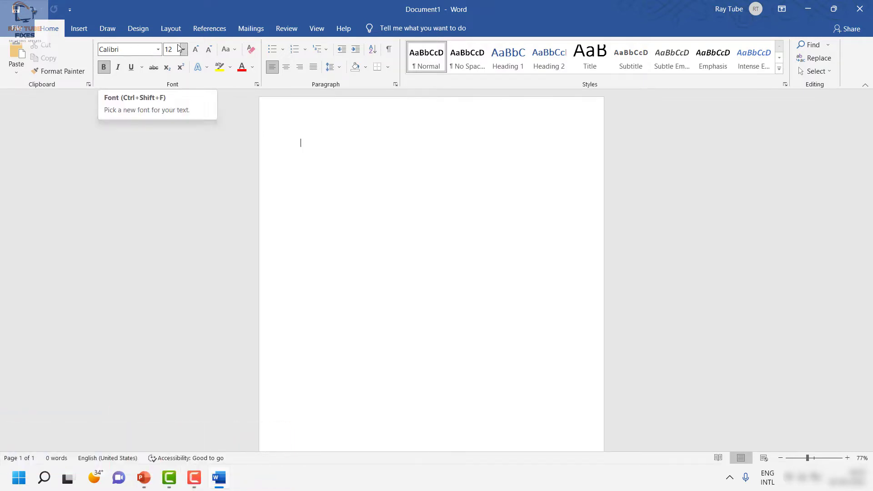
type("FU")
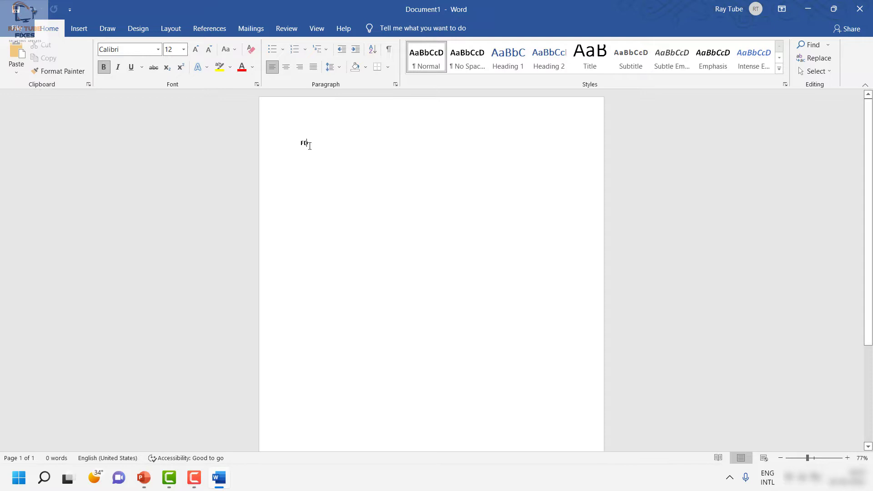
type("FF")
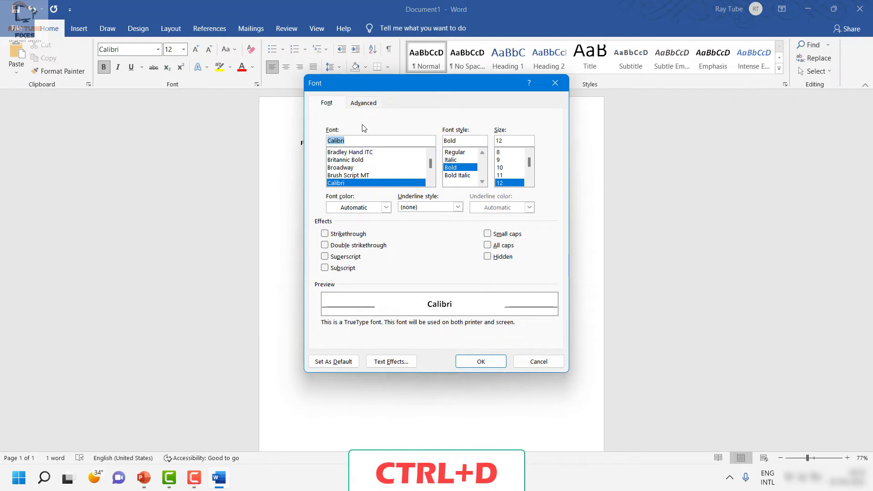
left_click(480, 361)
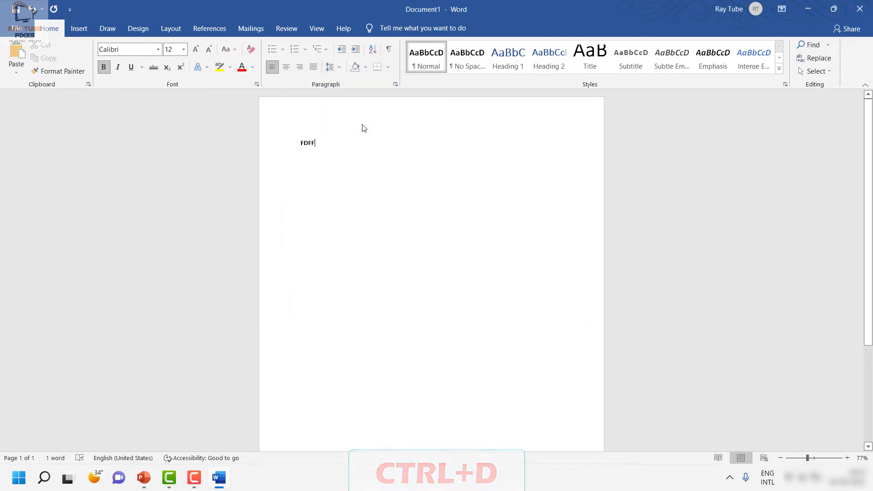
key("ctrl+d")
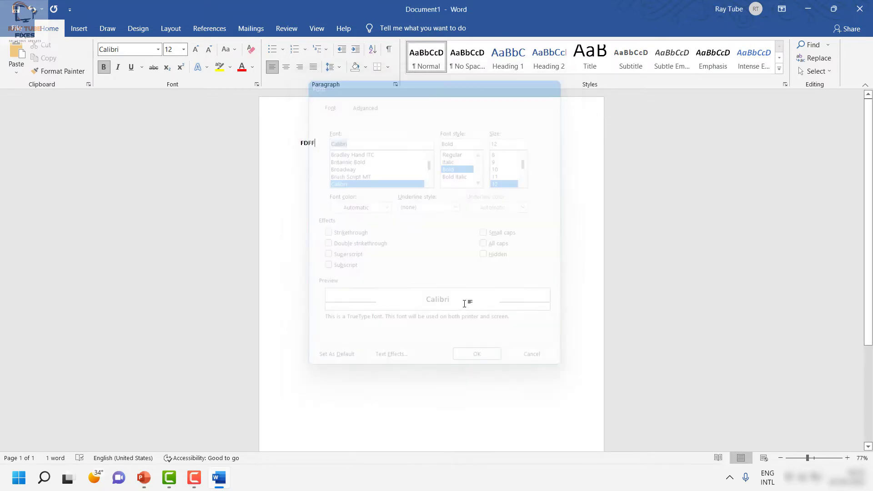
left_click(476, 354)
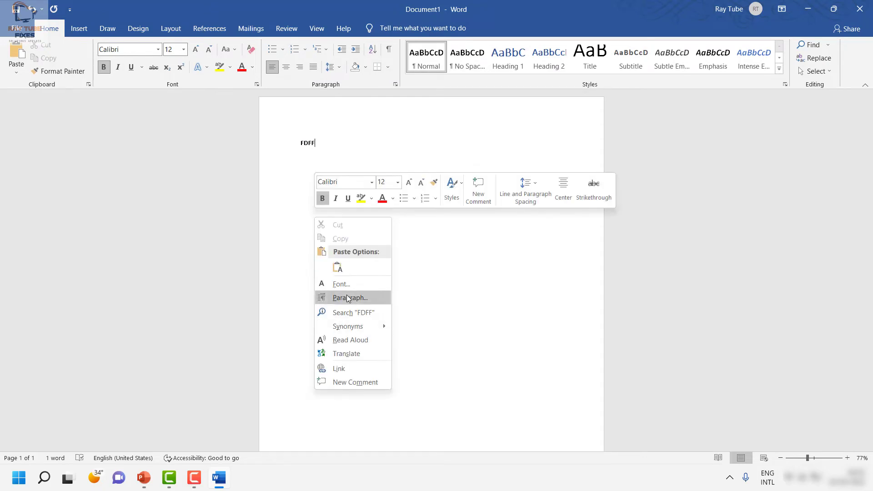
left_click(340, 284)
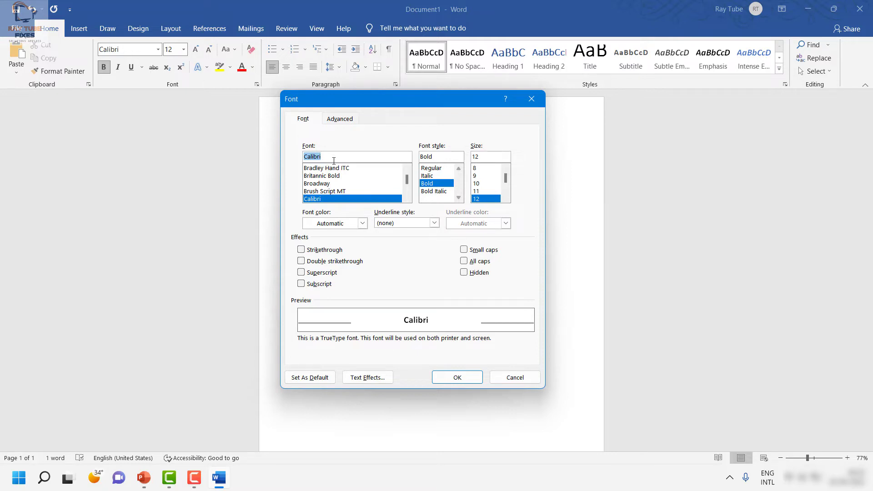
Choose Eras Bold ITC, size 36 and a dark blue font colour in the Font dialog.
type("ER")
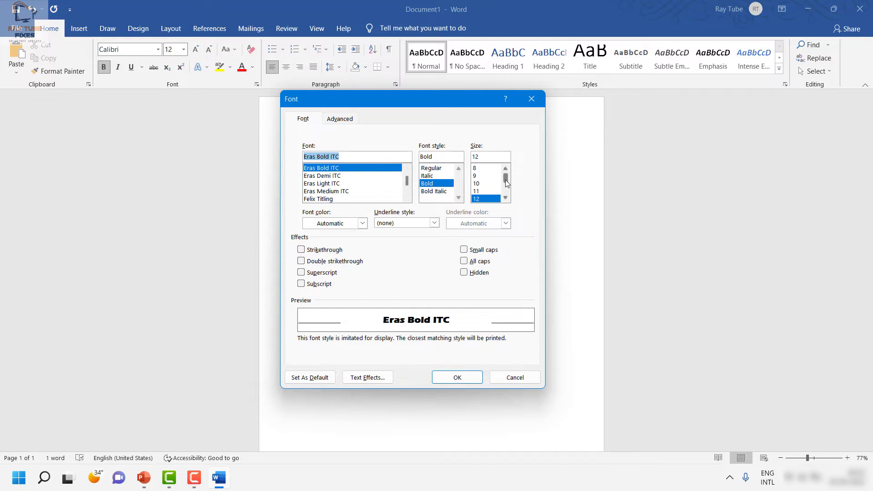
scroll("down", 3)
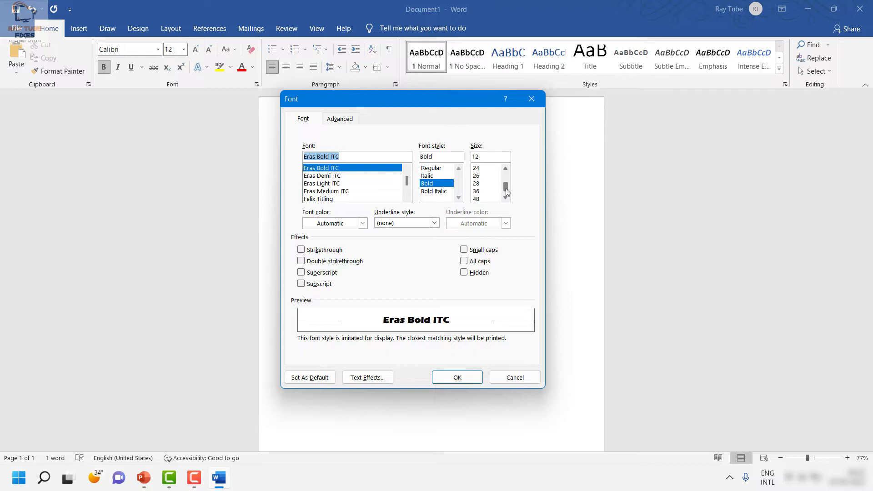
left_click(476, 191)
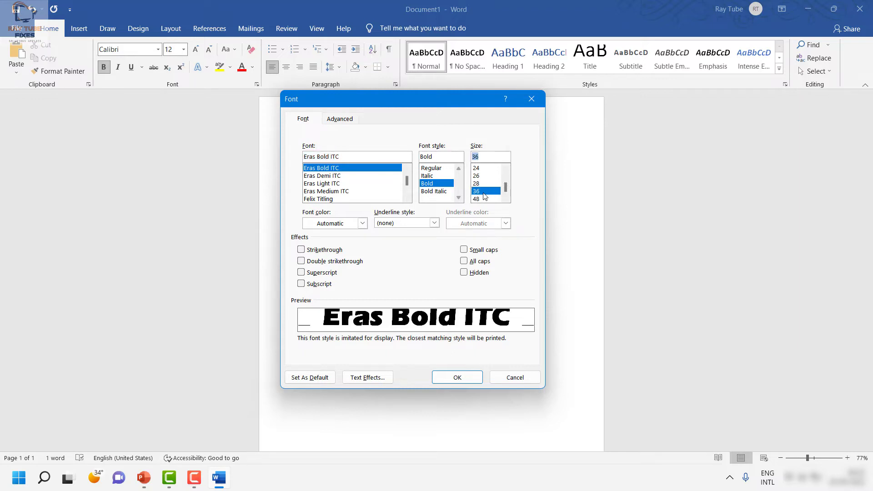
mouse_move(339, 251)
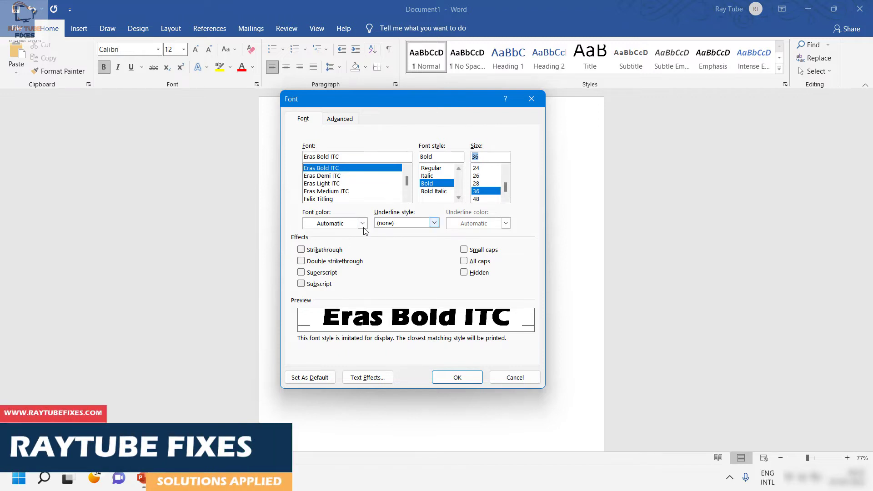
left_click(362, 223)
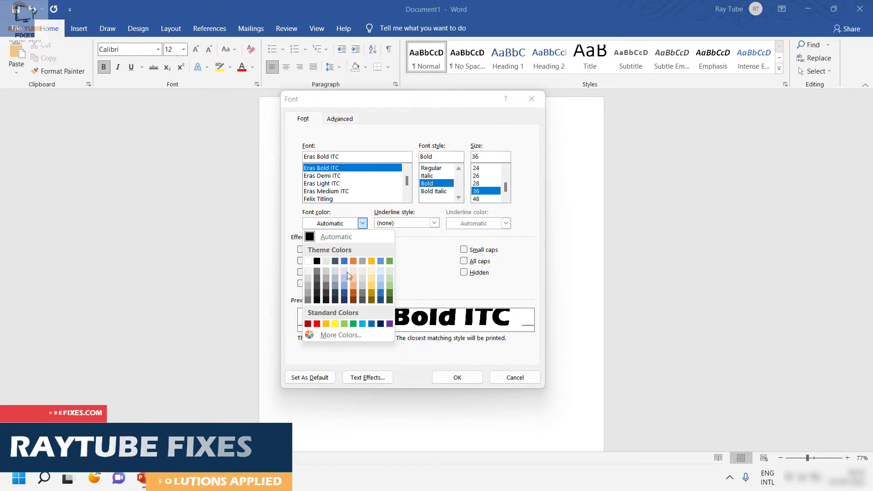
mouse_move(344, 294)
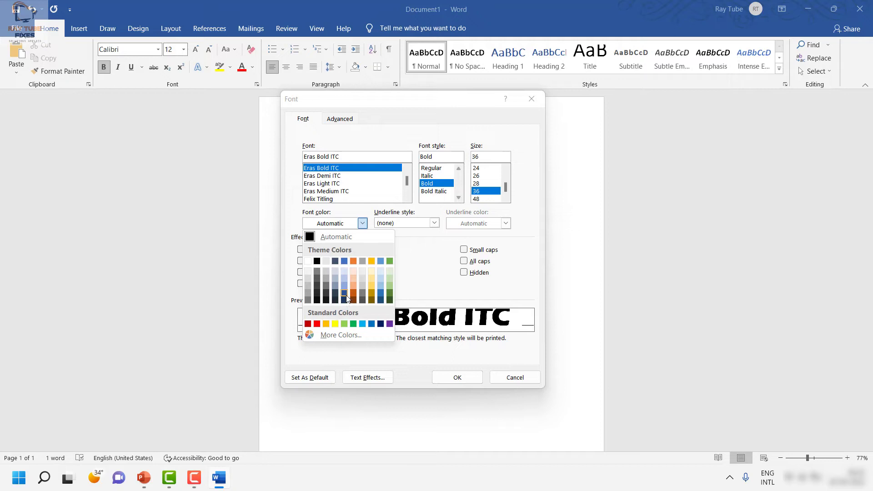
left_click(342, 295)
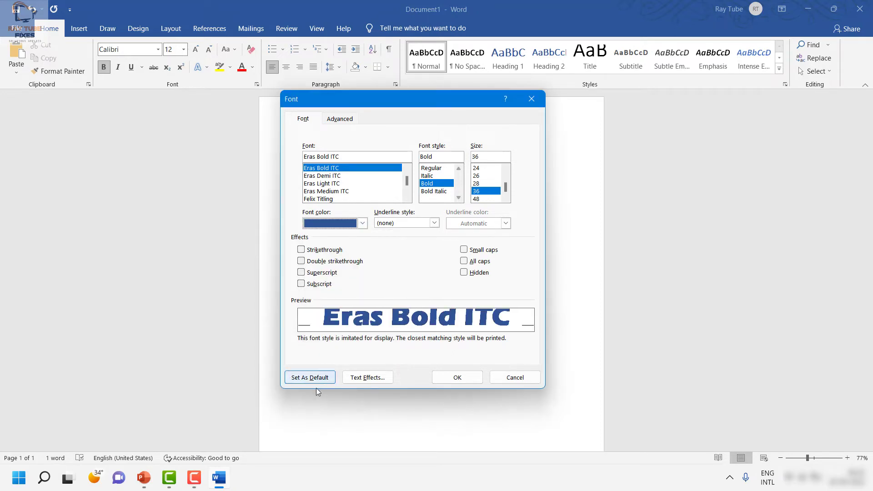
Set these font settings as default for all Normal.dotm documents, then close Word.
left_click(310, 377)
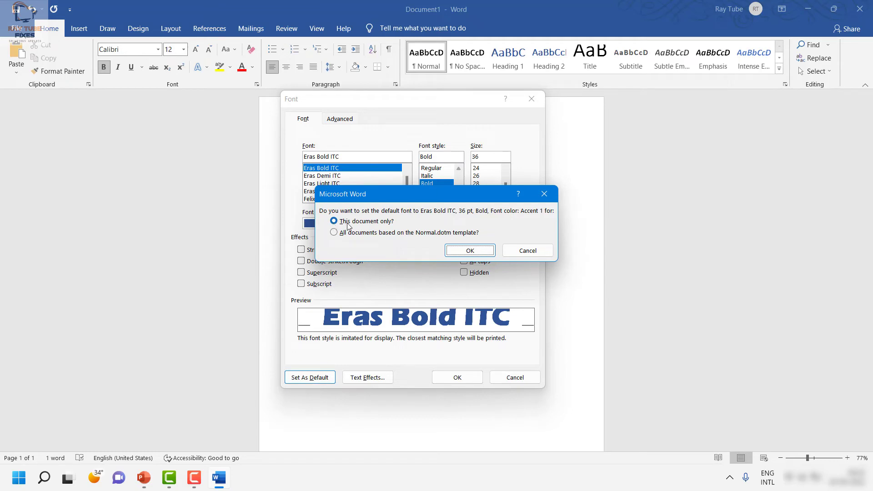
mouse_move(332, 246)
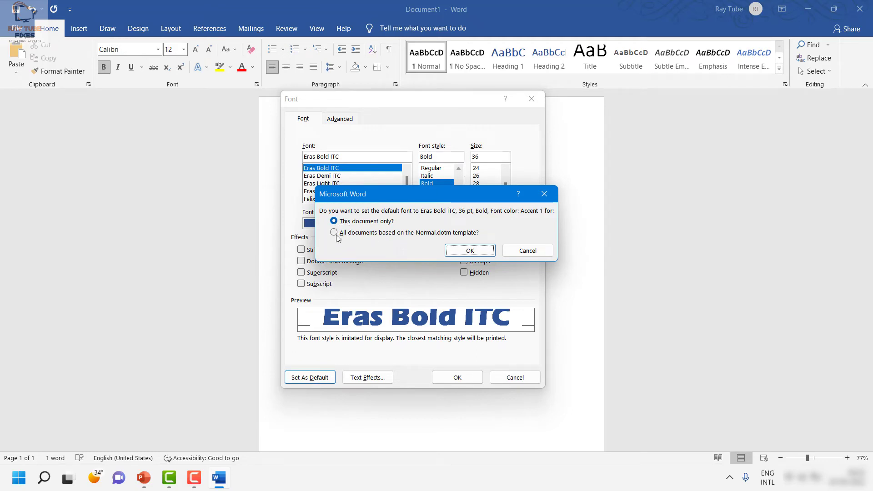
left_click(333, 233)
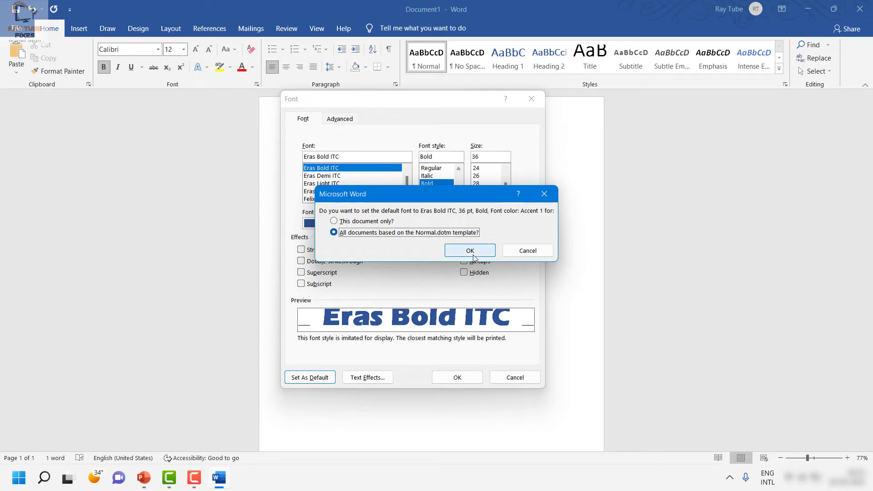
left_click(469, 250)
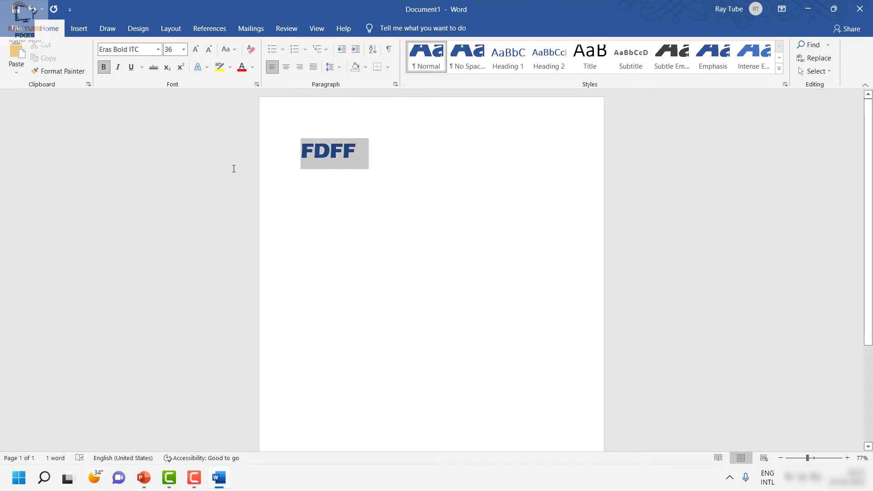
type("HHHH")
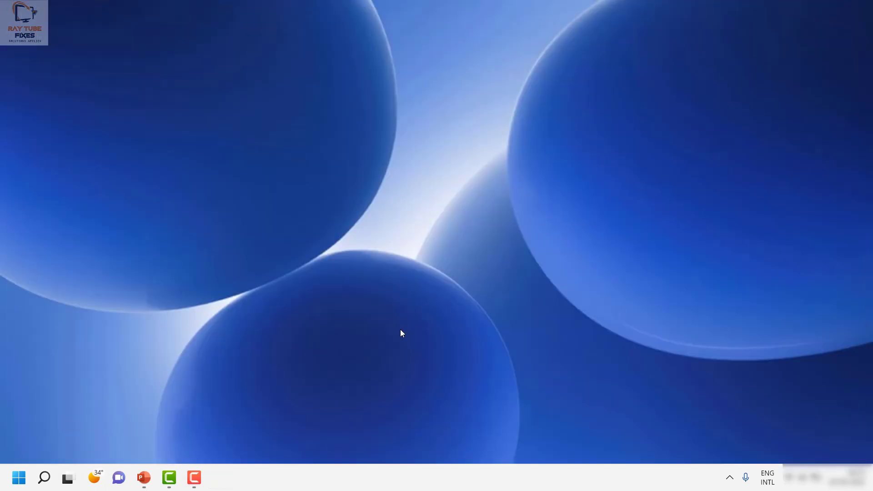
mouse_move(354, 360)
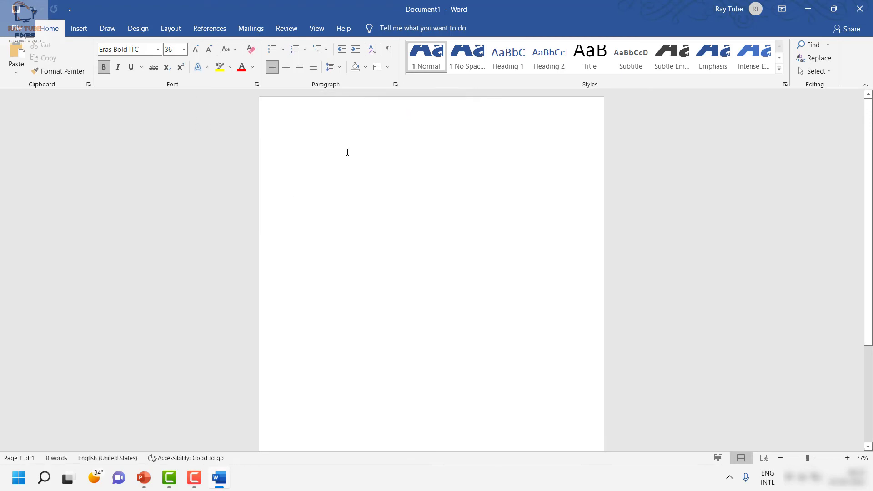
Type test letters in the new blank document to check the Eras Bold ITC default.
type("HHGHGHGH")
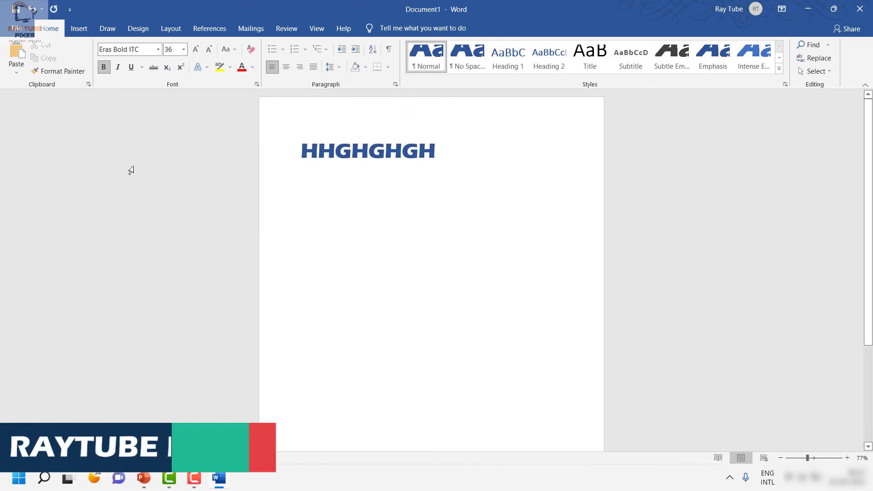